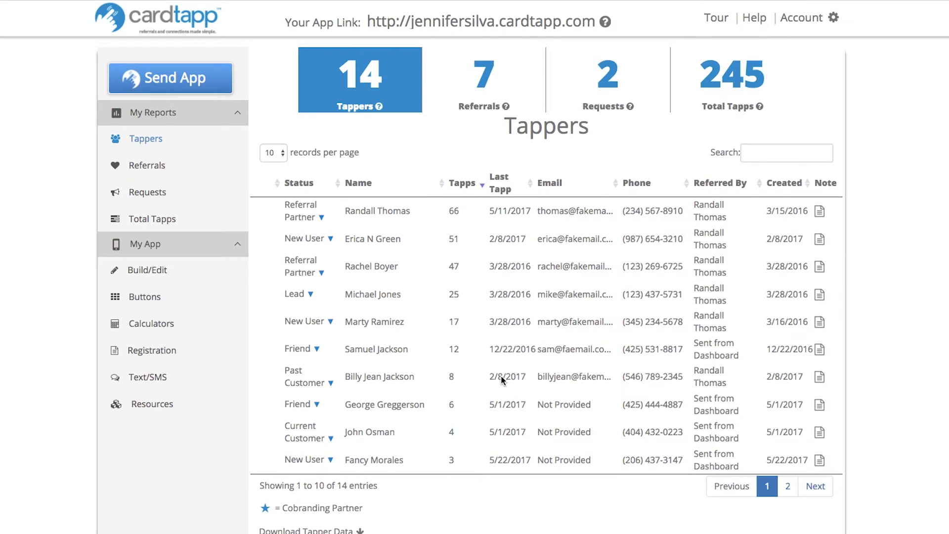
mouse_move(431, 215)
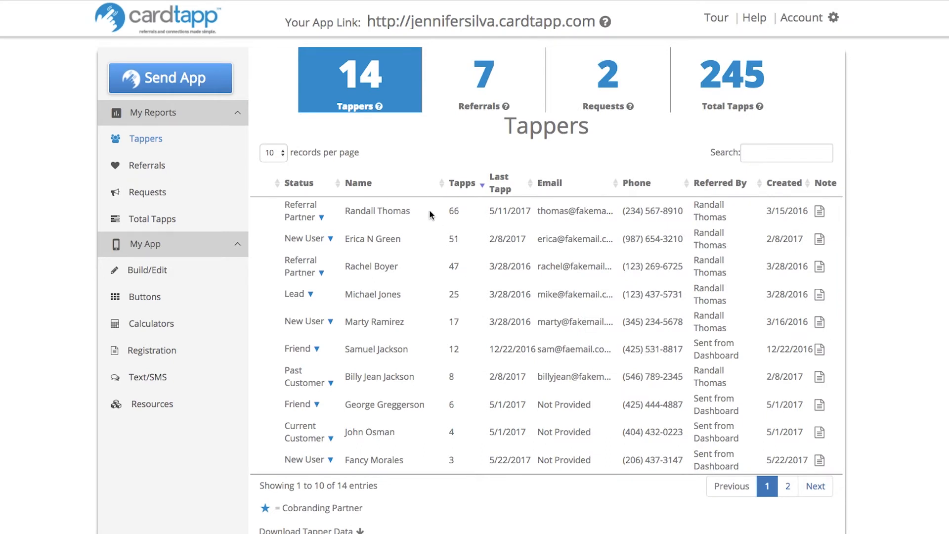
mouse_move(298, 210)
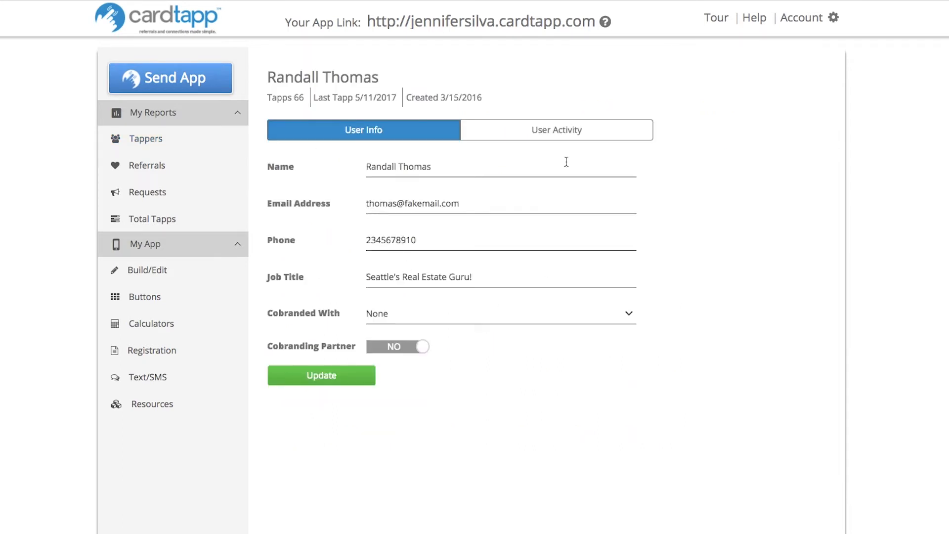
mouse_move(481, 345)
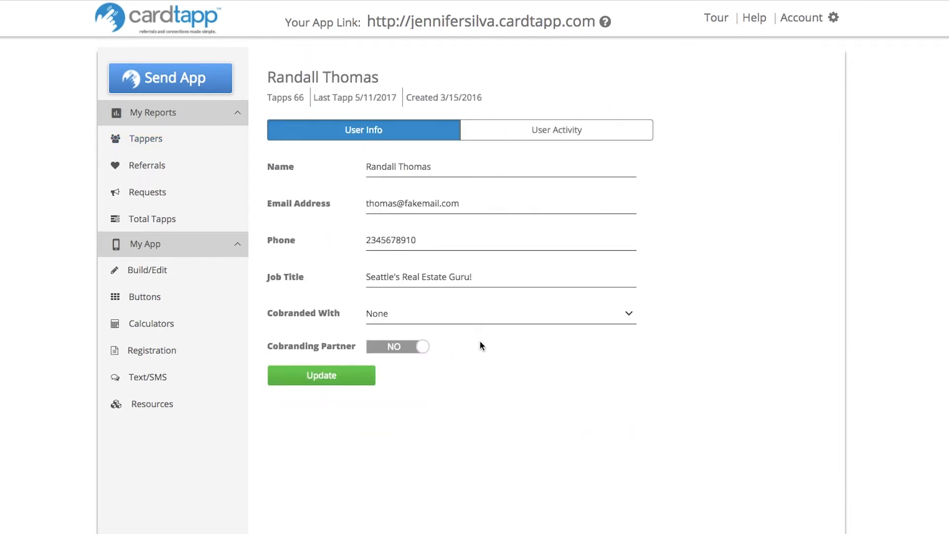
mouse_move(321, 354)
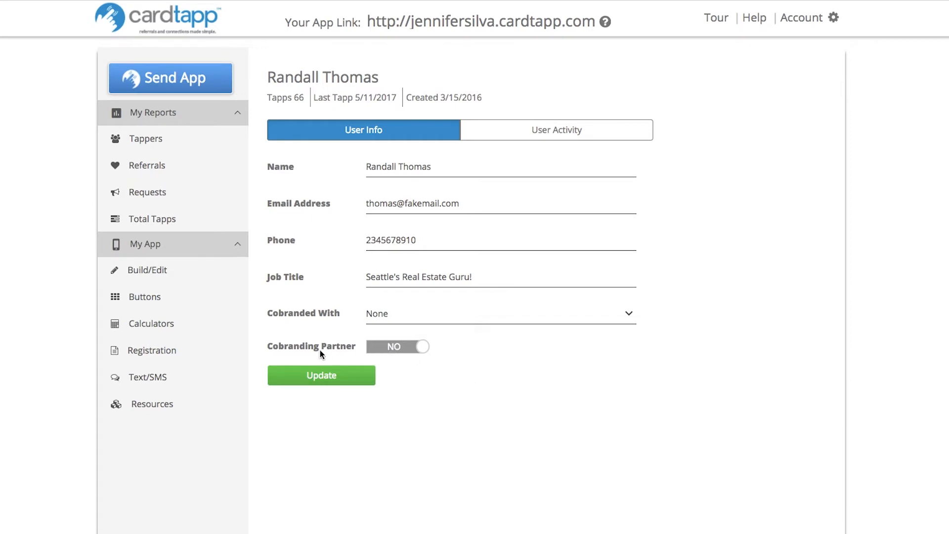
mouse_move(386, 351)
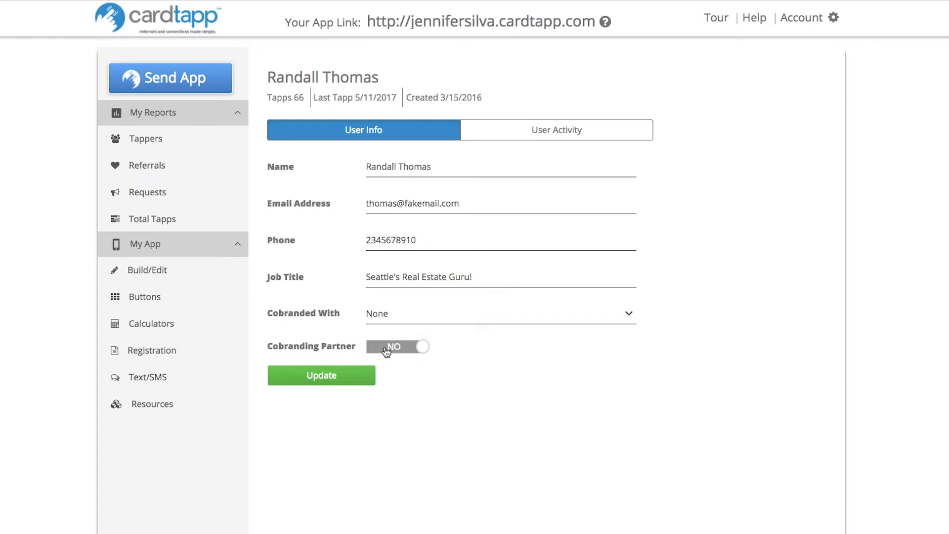
click(397, 346)
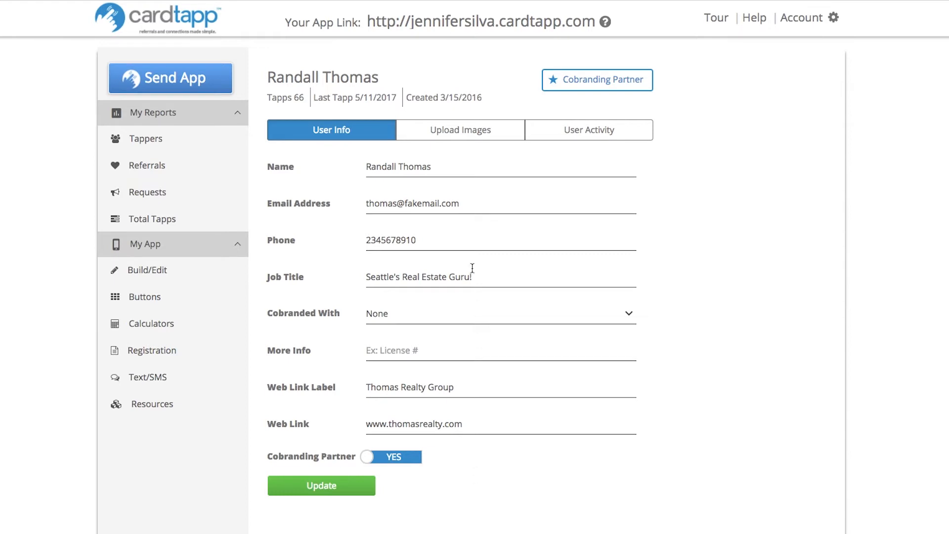
mouse_move(470, 415)
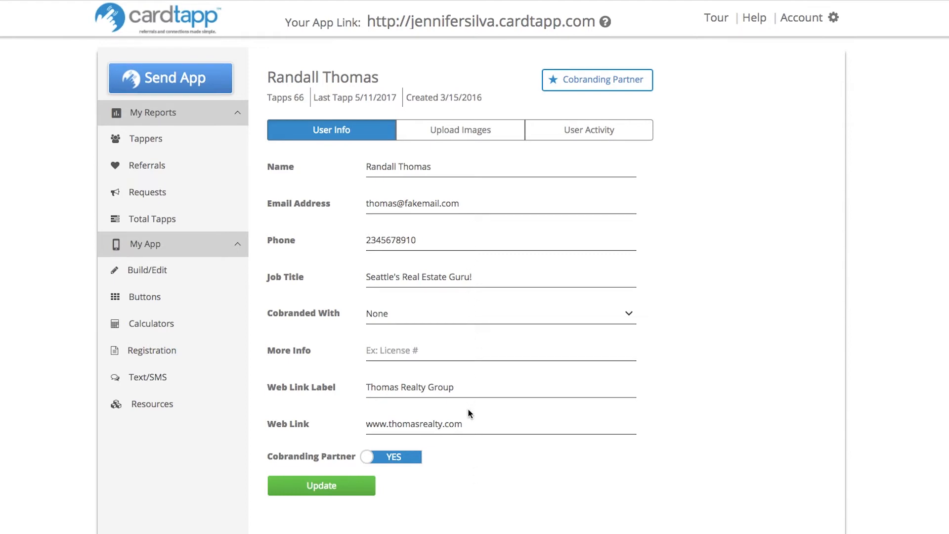
mouse_move(384, 313)
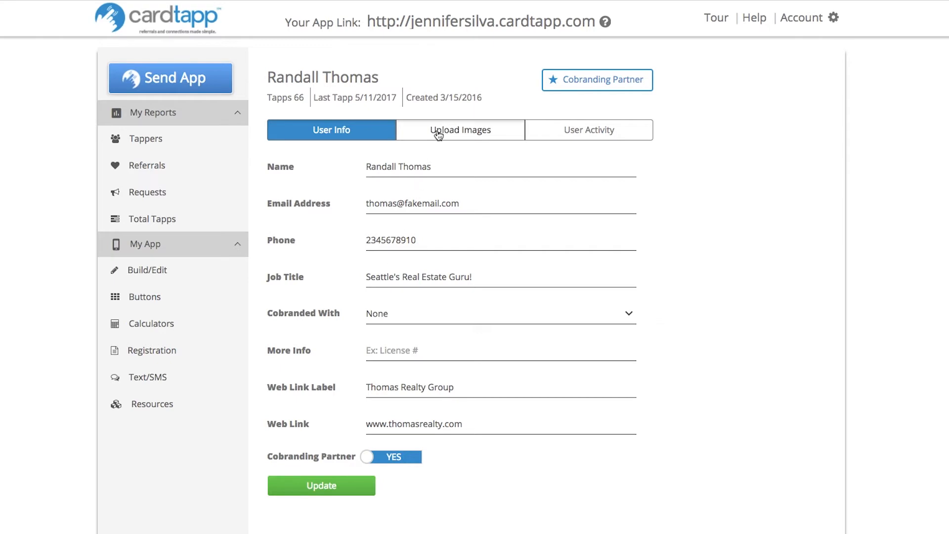
click(459, 130)
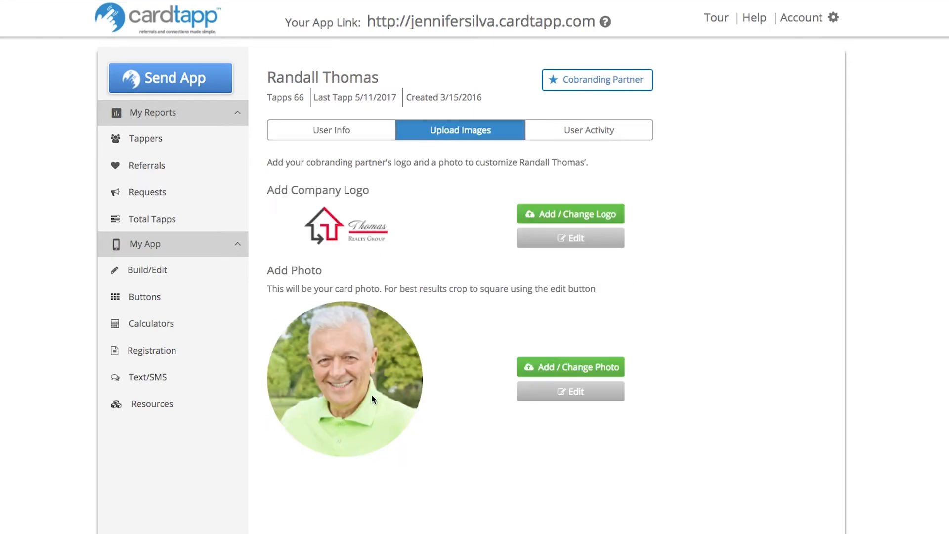
click(331, 130)
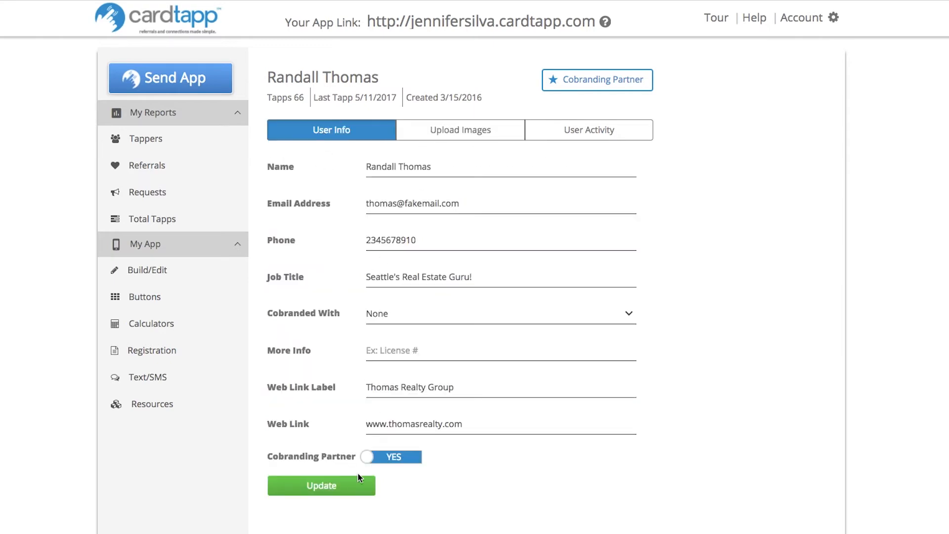
click(321, 484)
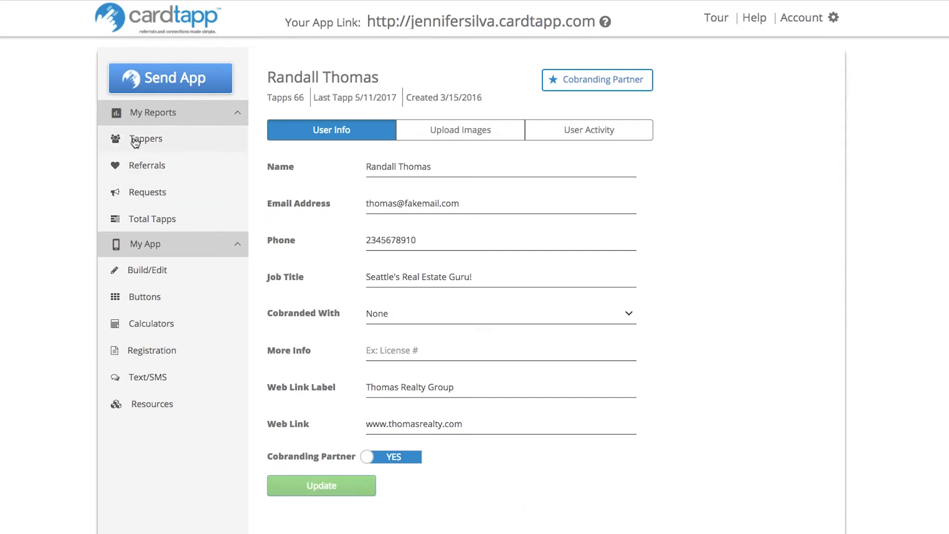
click(145, 138)
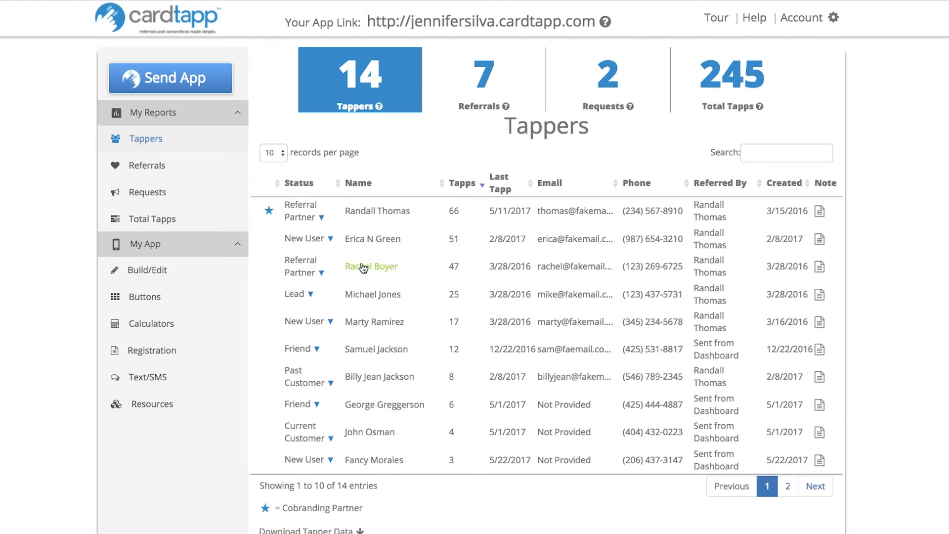
click(371, 266)
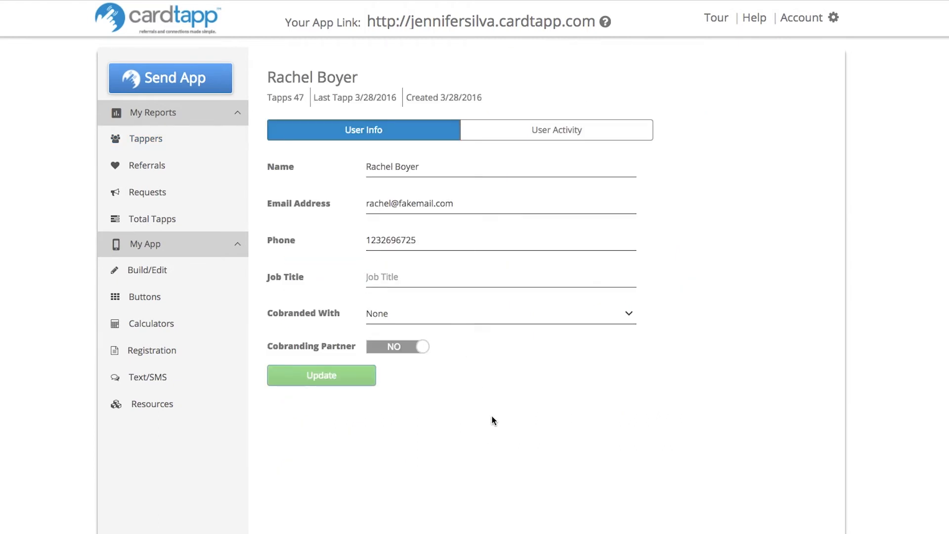
click(398, 346)
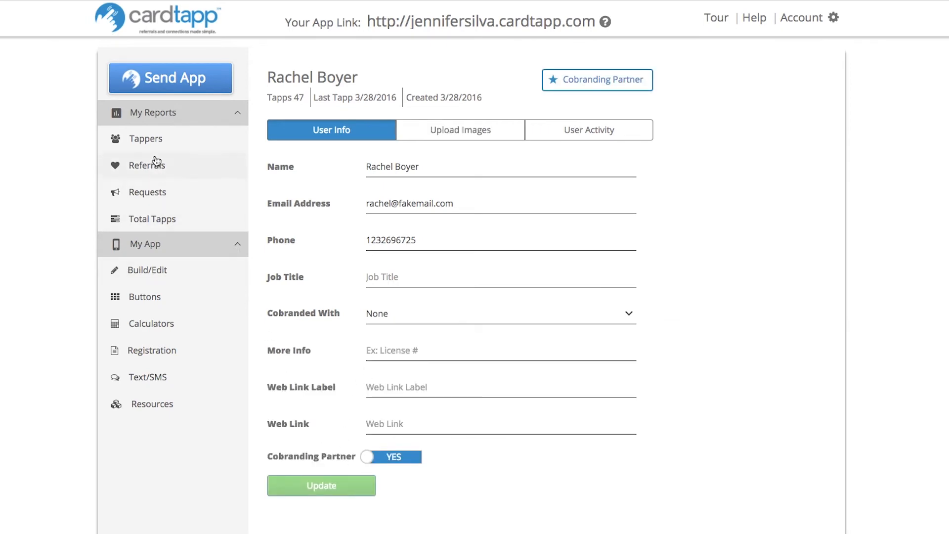
click(146, 138)
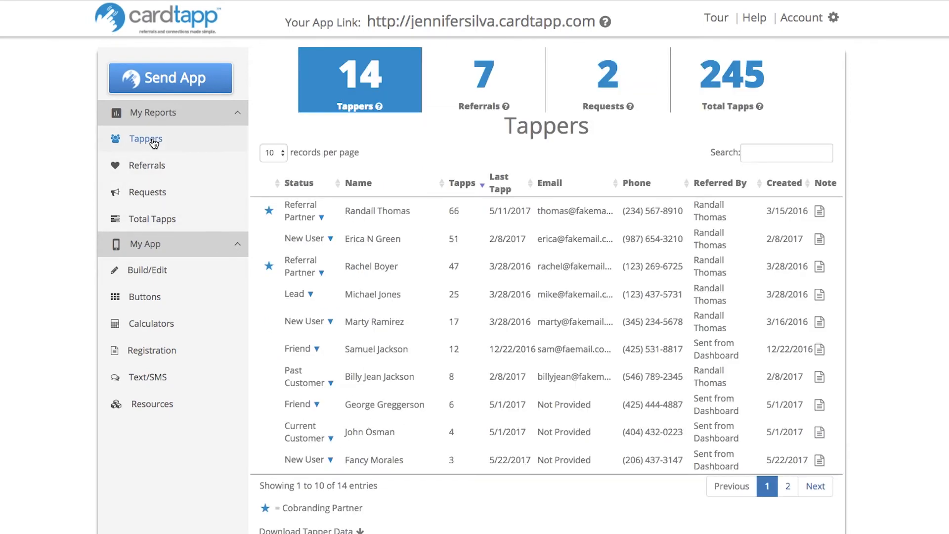
mouse_move(279, 276)
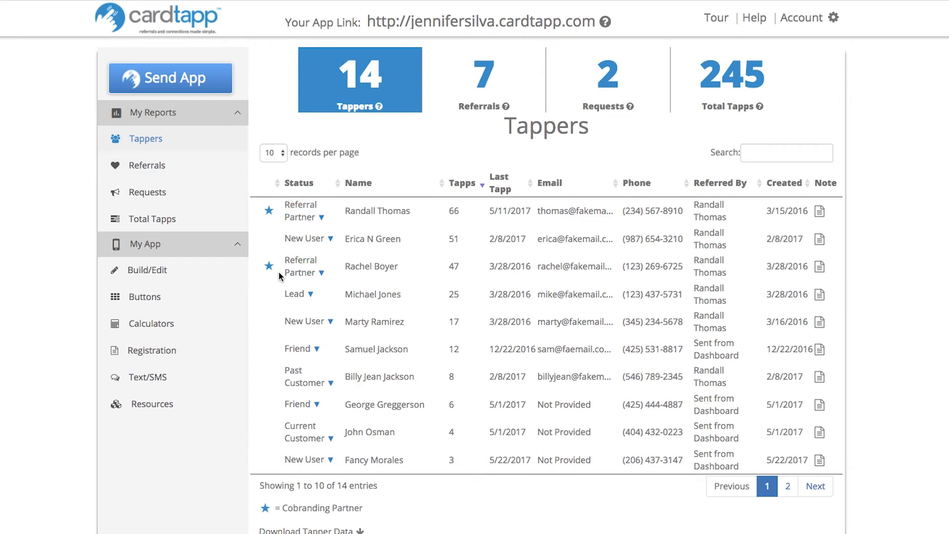
mouse_move(378, 250)
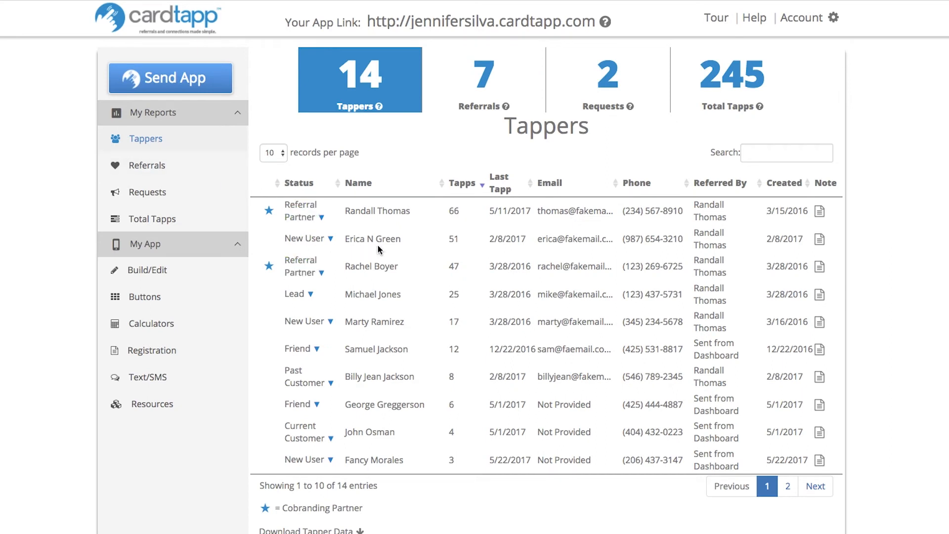
mouse_move(374, 460)
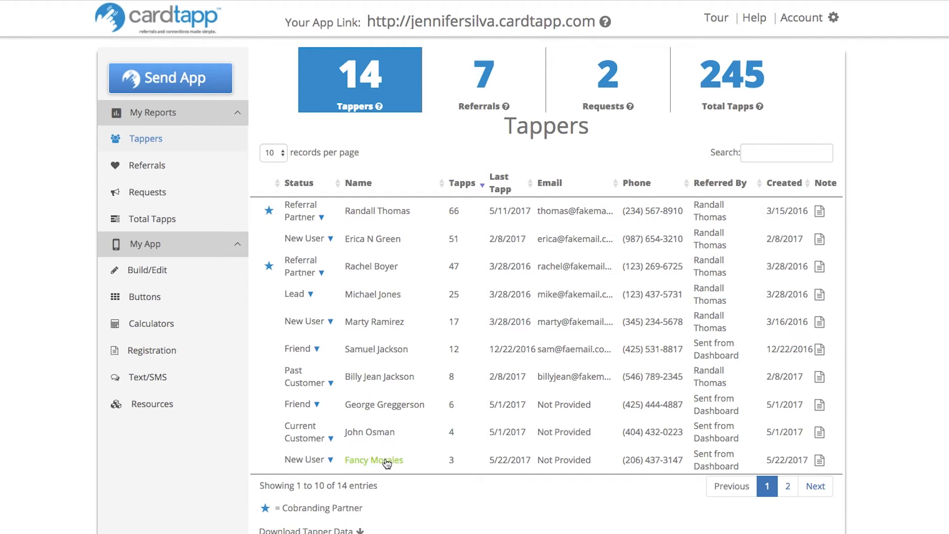
click(374, 460)
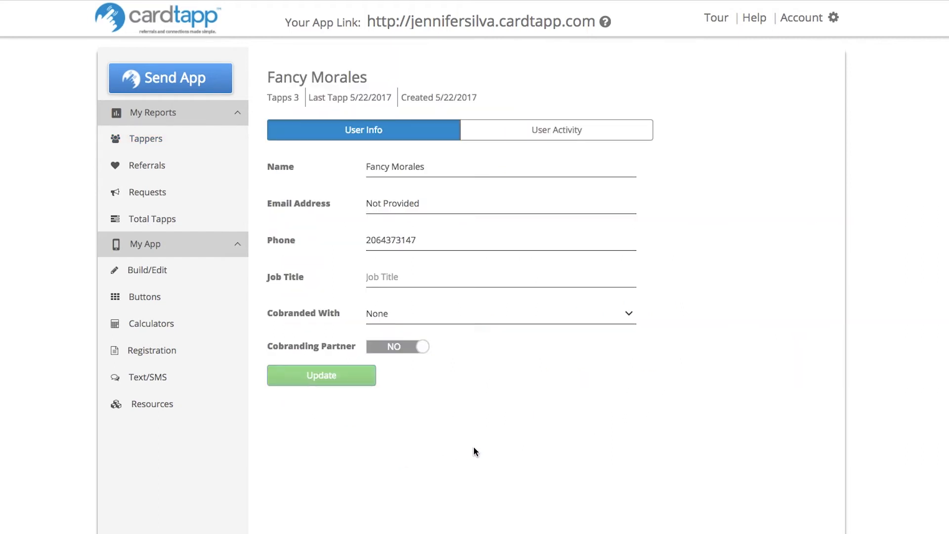
click(499, 313)
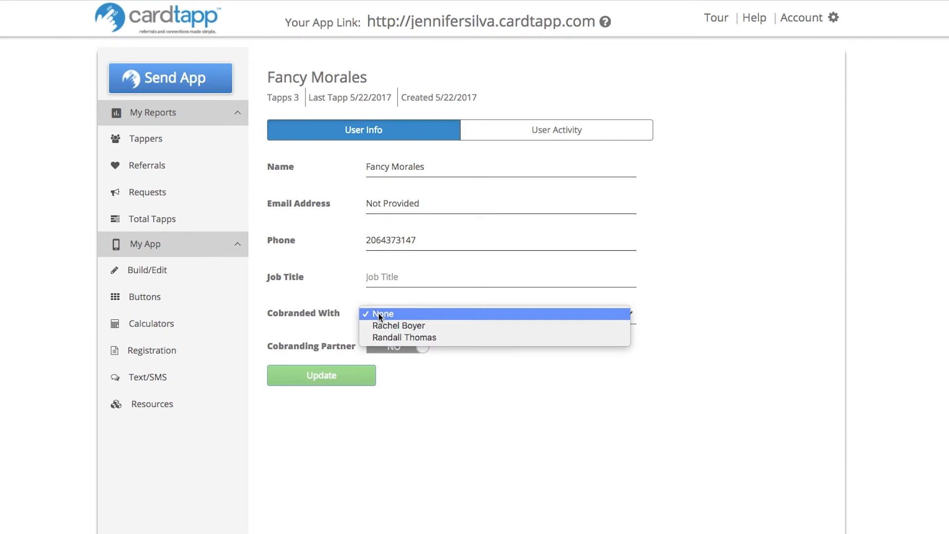
mouse_move(399, 325)
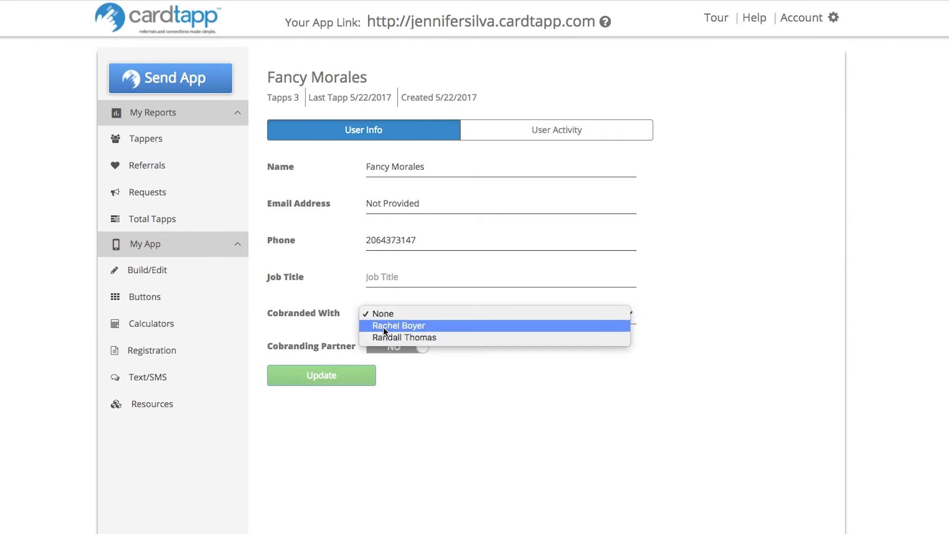
click(398, 326)
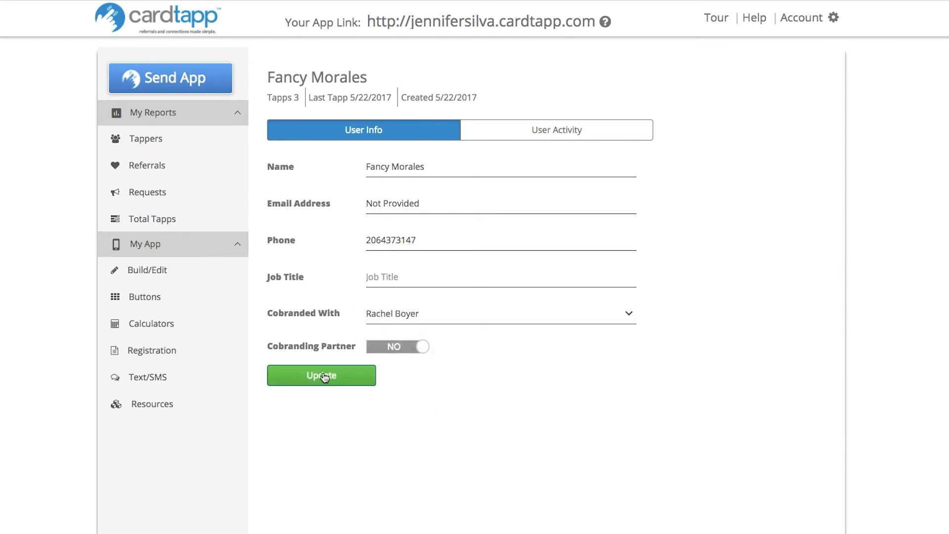
click(321, 375)
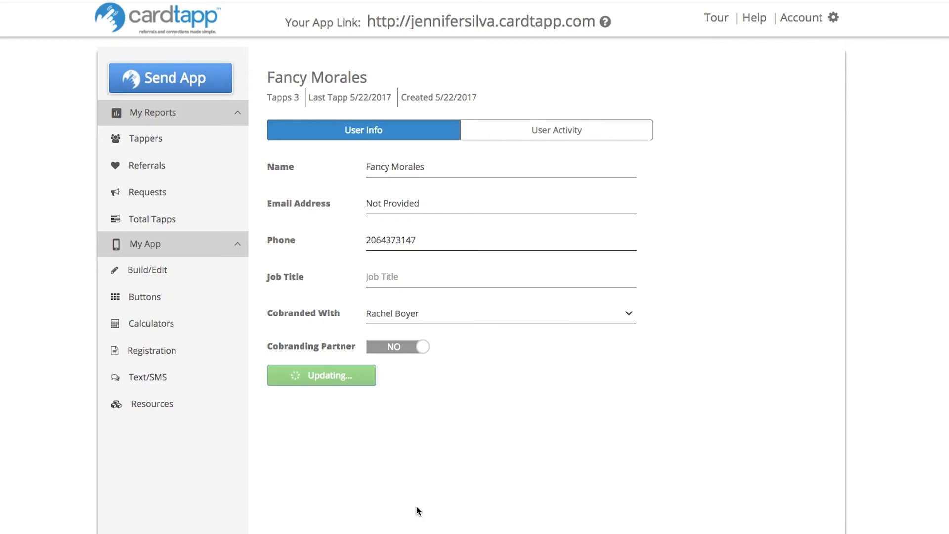